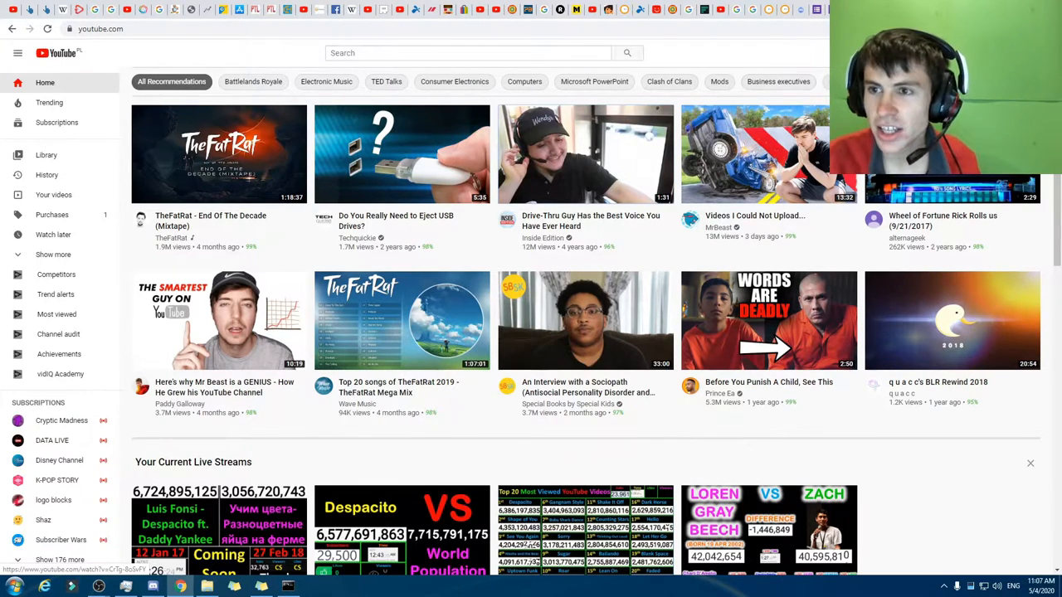
mouse_move(322, 122)
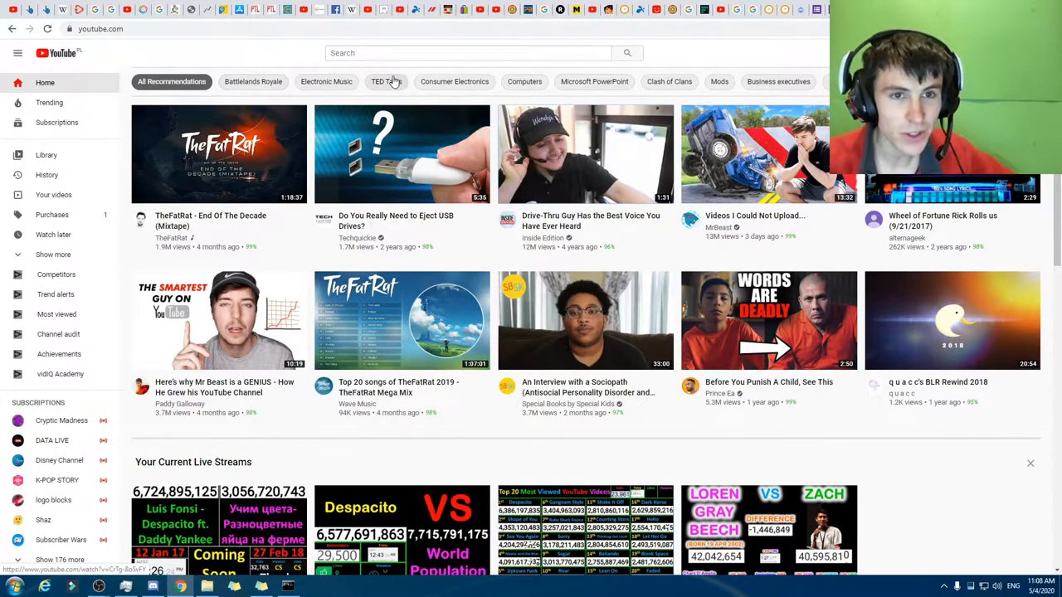
mouse_move(325, 81)
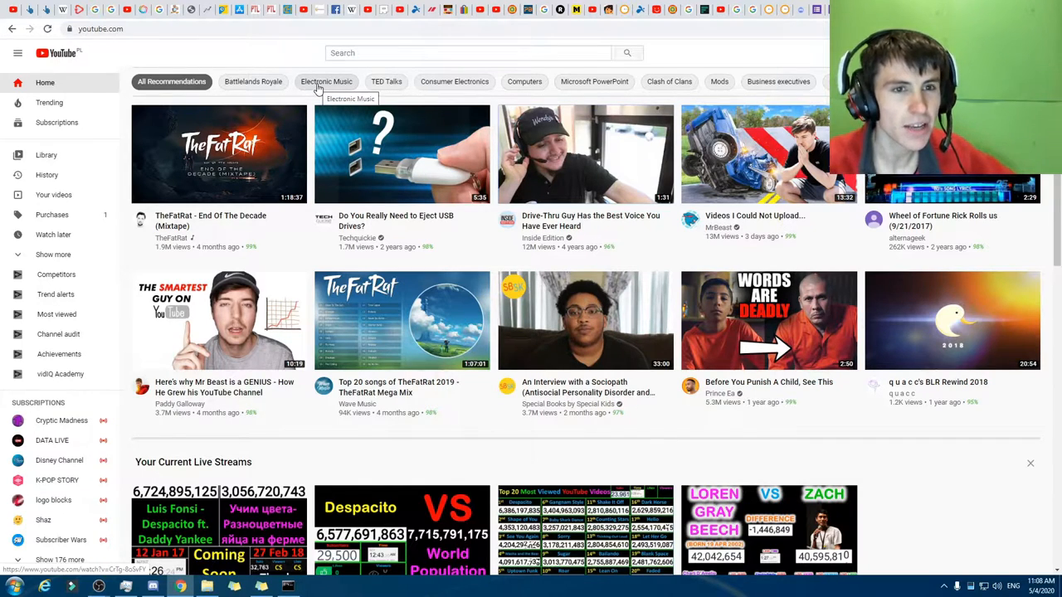
mouse_move(326, 82)
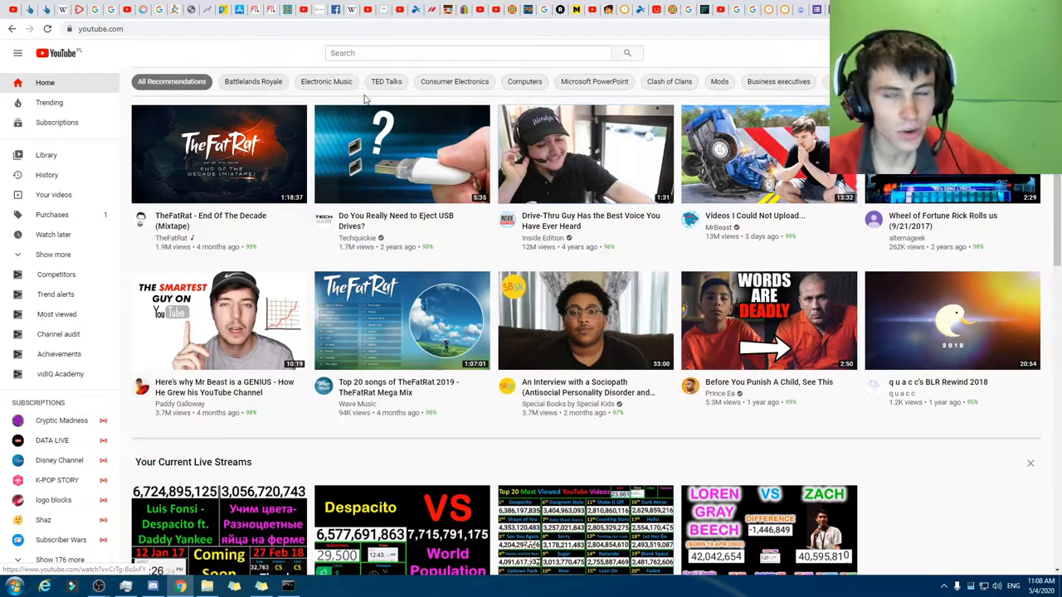
mouse_move(927, 432)
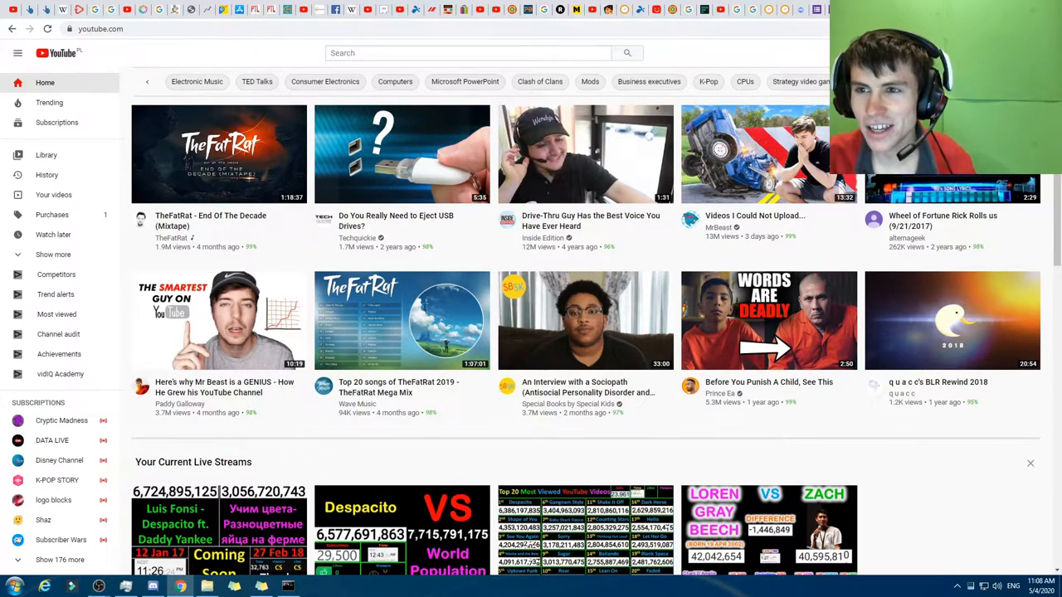
- Reveal more topic chips further along the chip bar
left_click(147, 81)
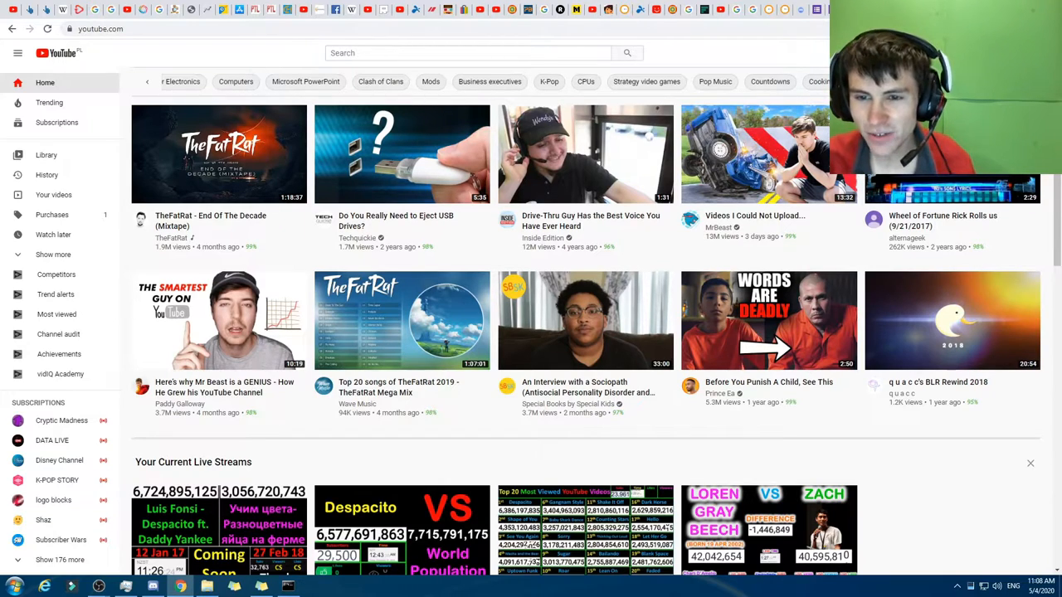
mouse_move(585, 152)
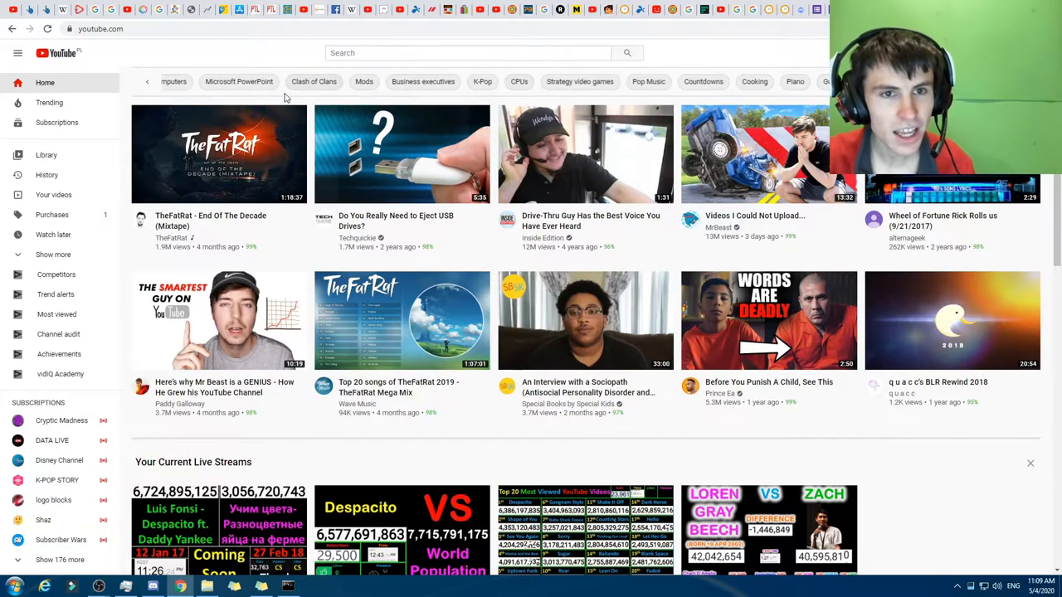
mouse_move(423, 81)
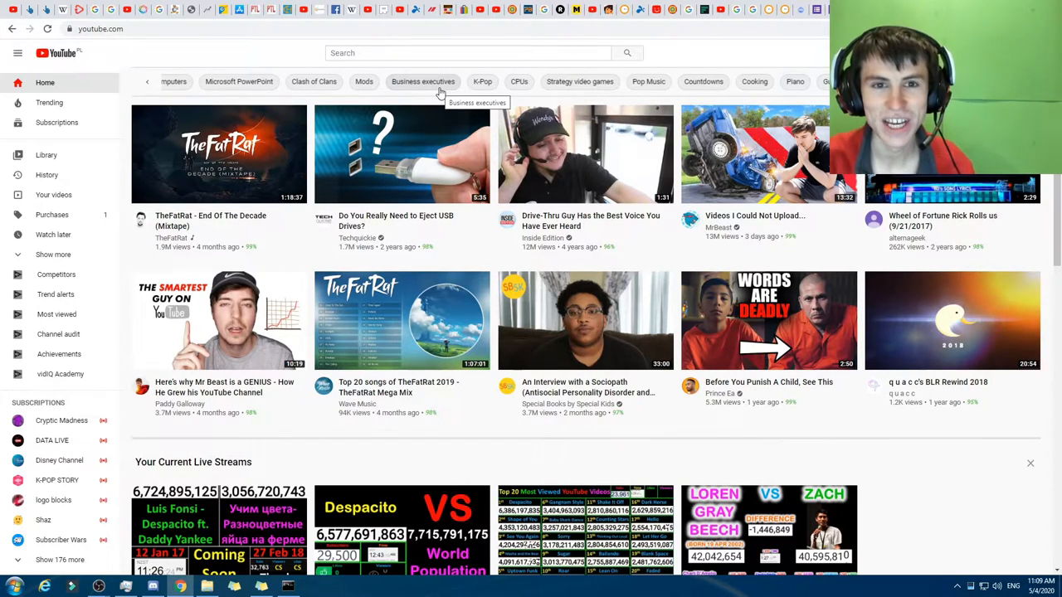
mouse_move(478, 86)
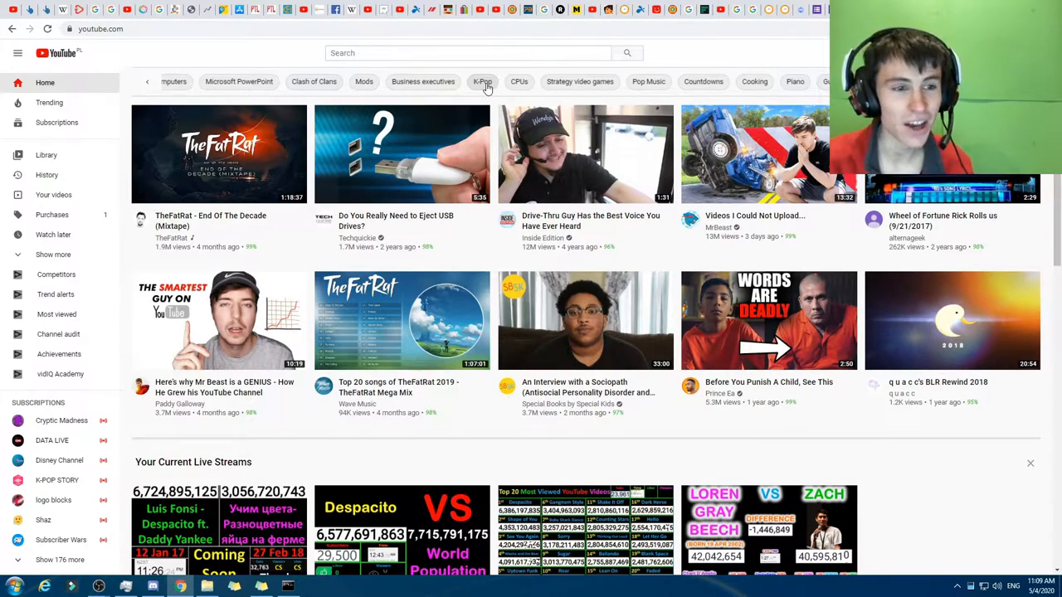
mouse_move(481, 82)
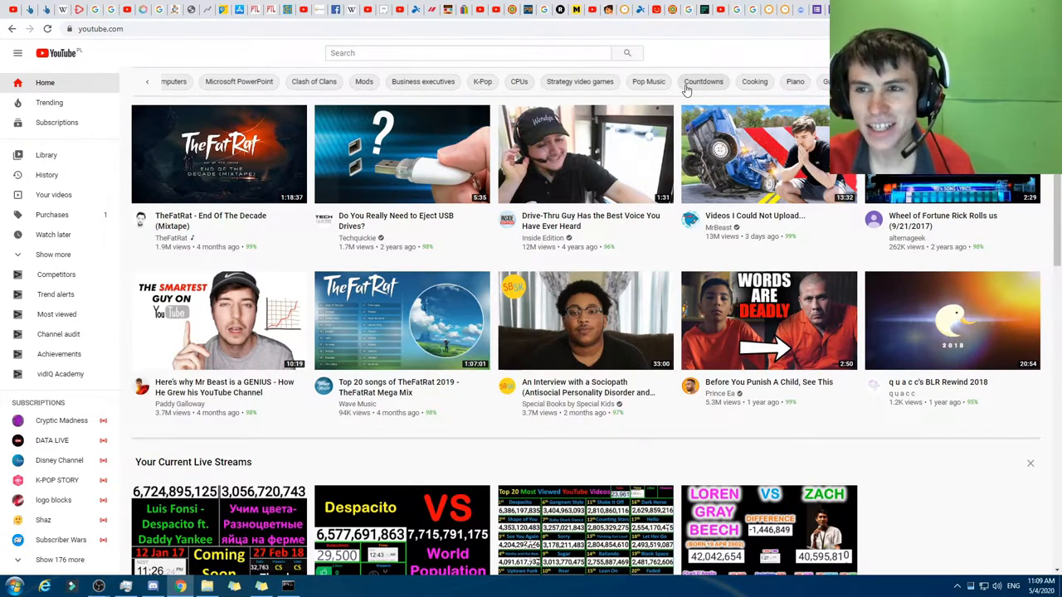
mouse_move(655, 86)
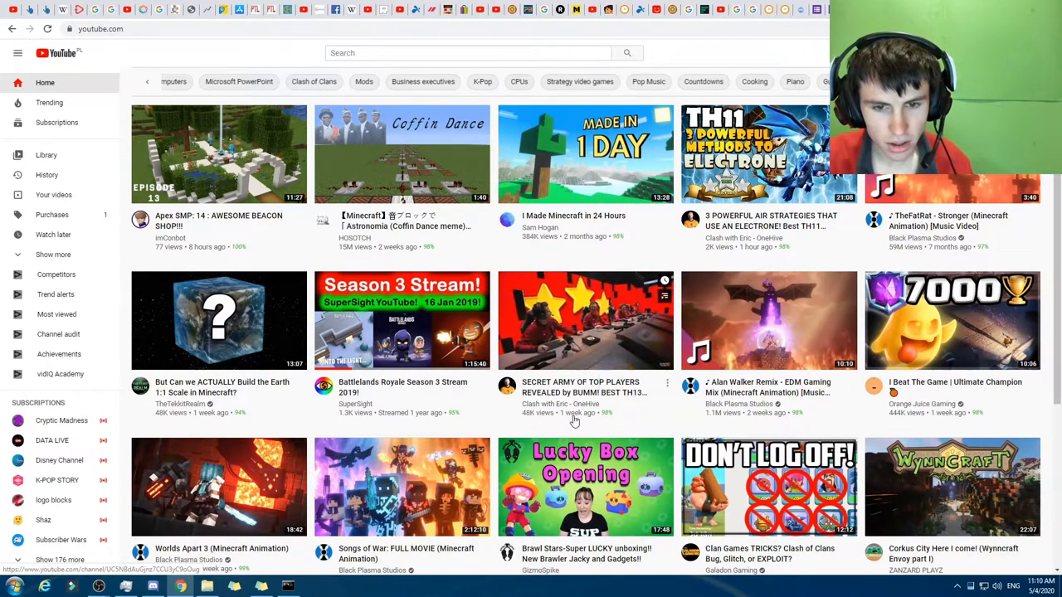
mouse_move(584, 423)
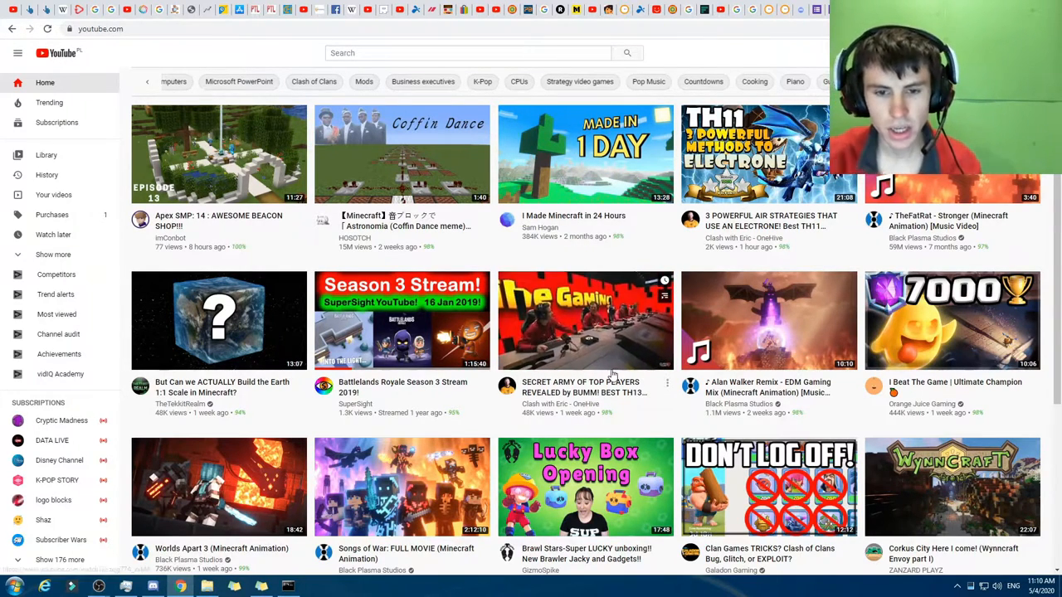
mouse_move(584, 320)
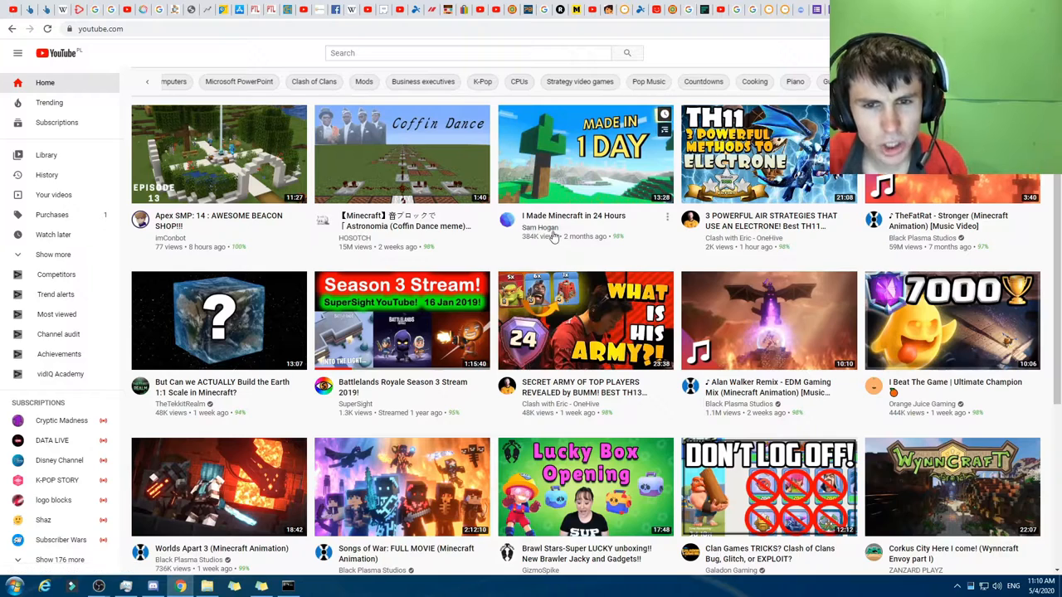
mouse_move(534, 265)
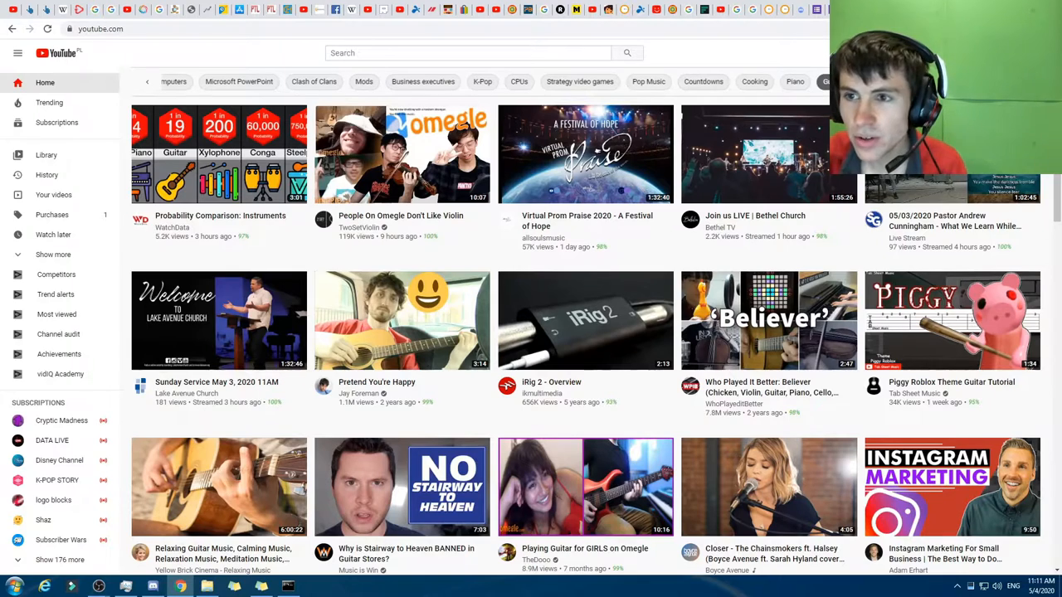
- Filter the feed to Piano, then to the Cooking topic
left_click(793, 81)
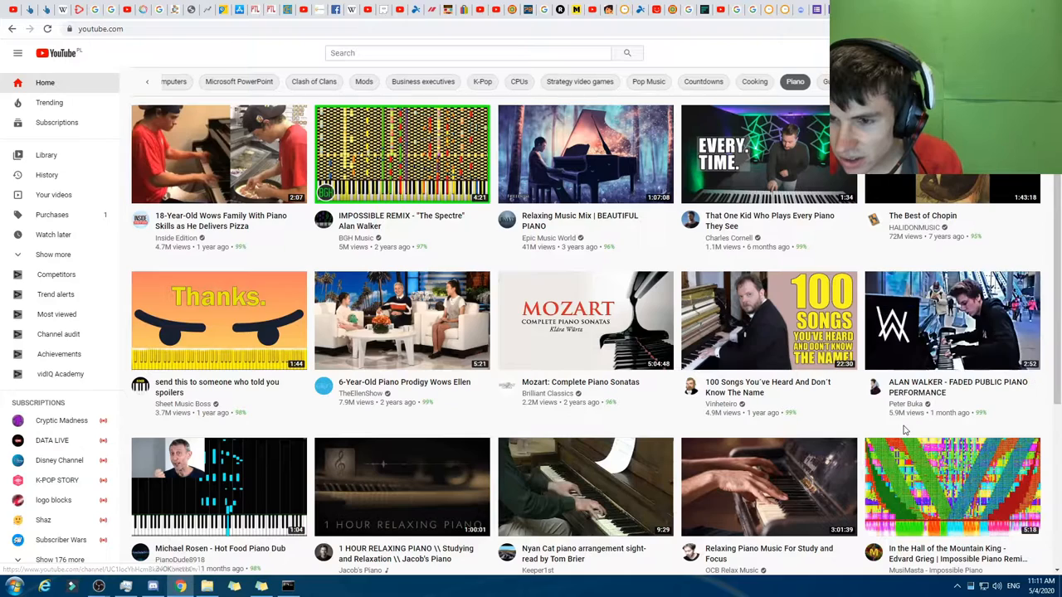
mouse_move(703, 405)
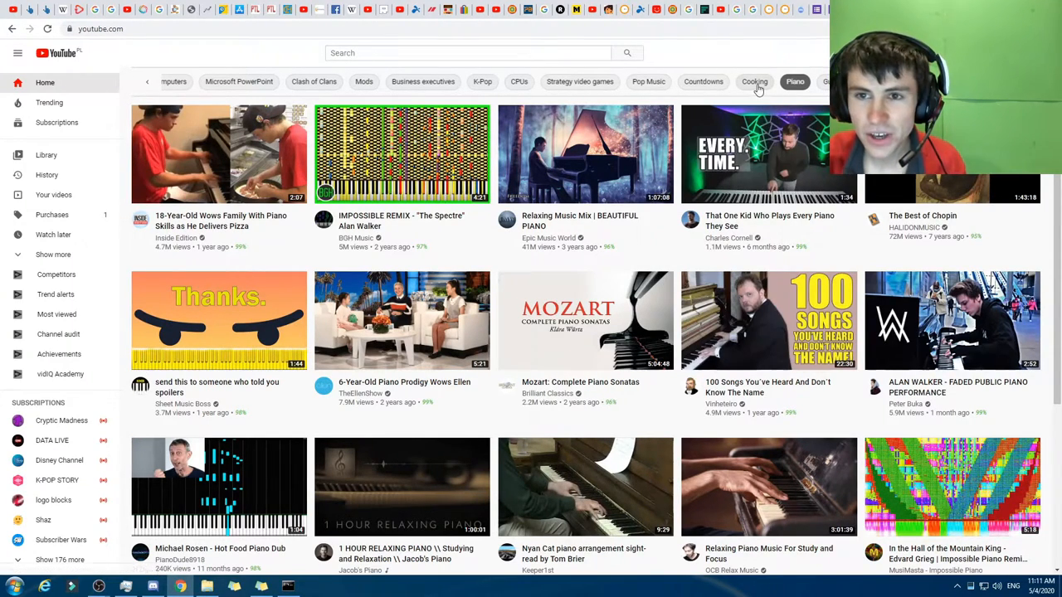
left_click(753, 82)
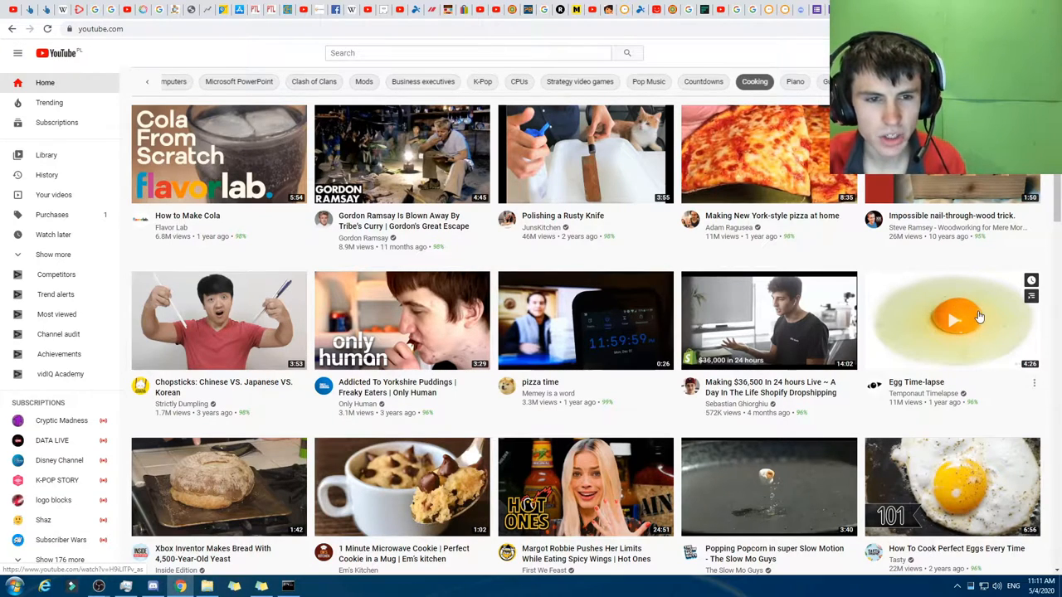
mouse_move(926, 340)
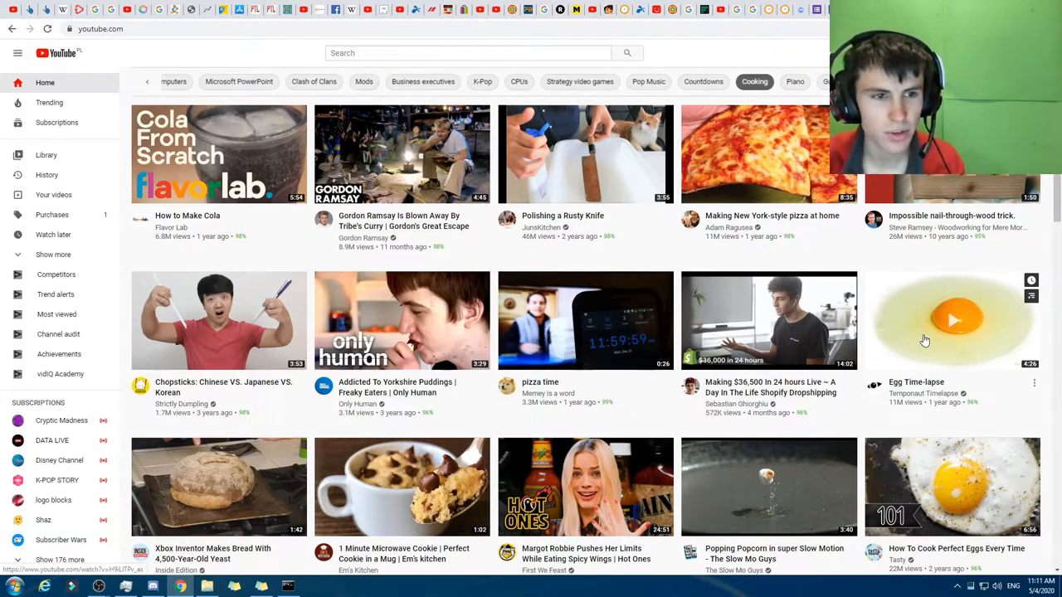
mouse_move(696, 322)
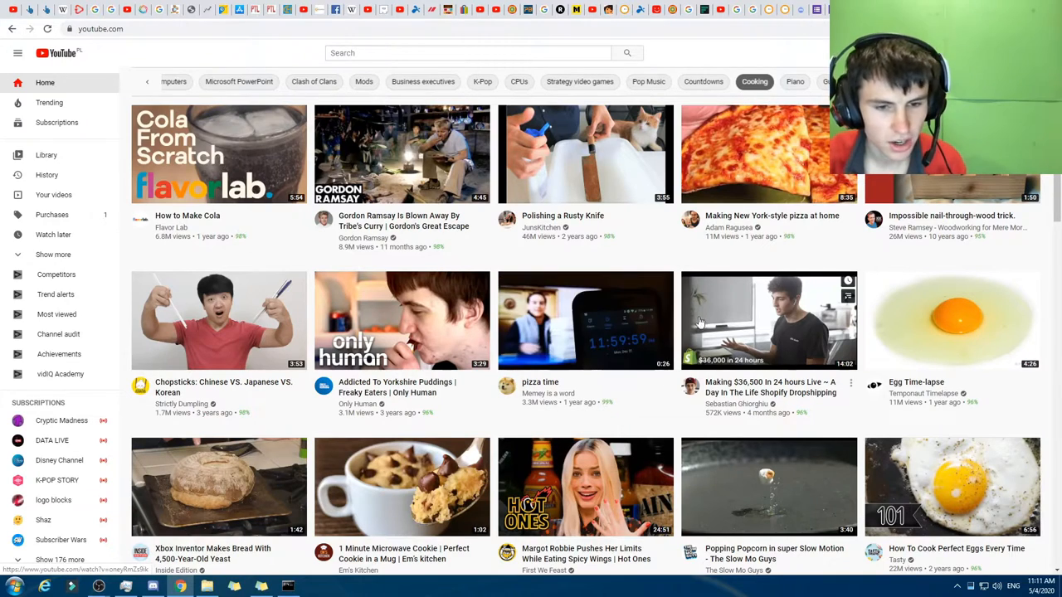
- Filter the feed to Countdowns, then to the Pop Music topic
left_click(703, 82)
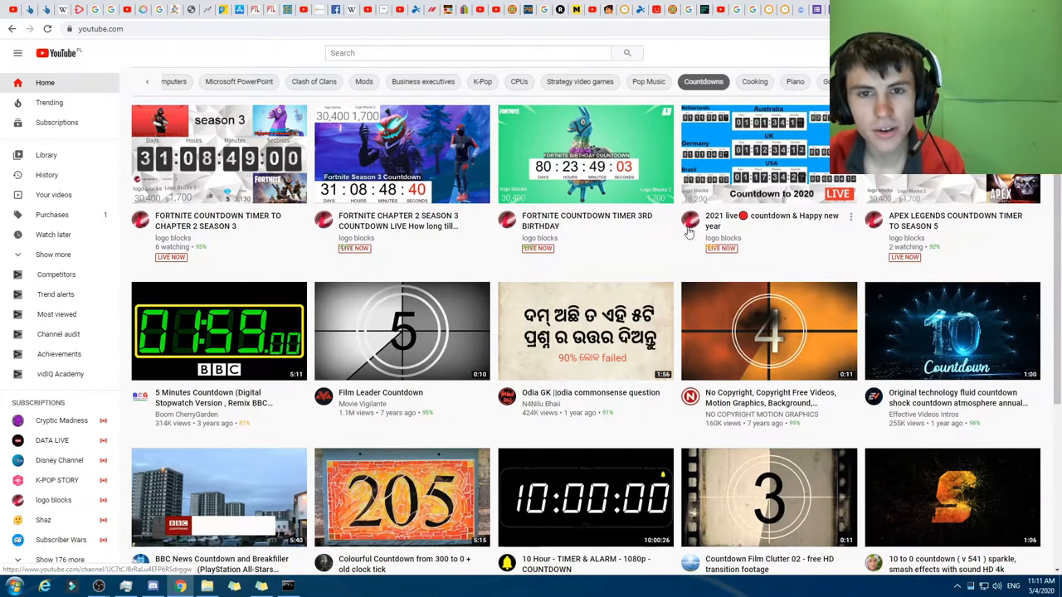
left_click(647, 81)
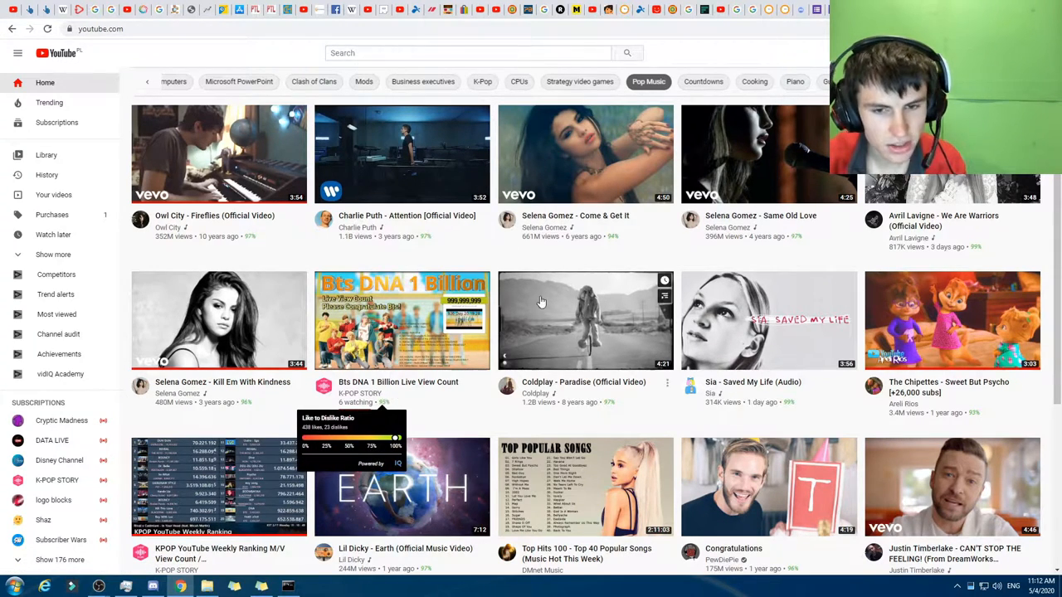
- Skim the feed, then filter it to the Strategy video games topic
scroll("down", 3)
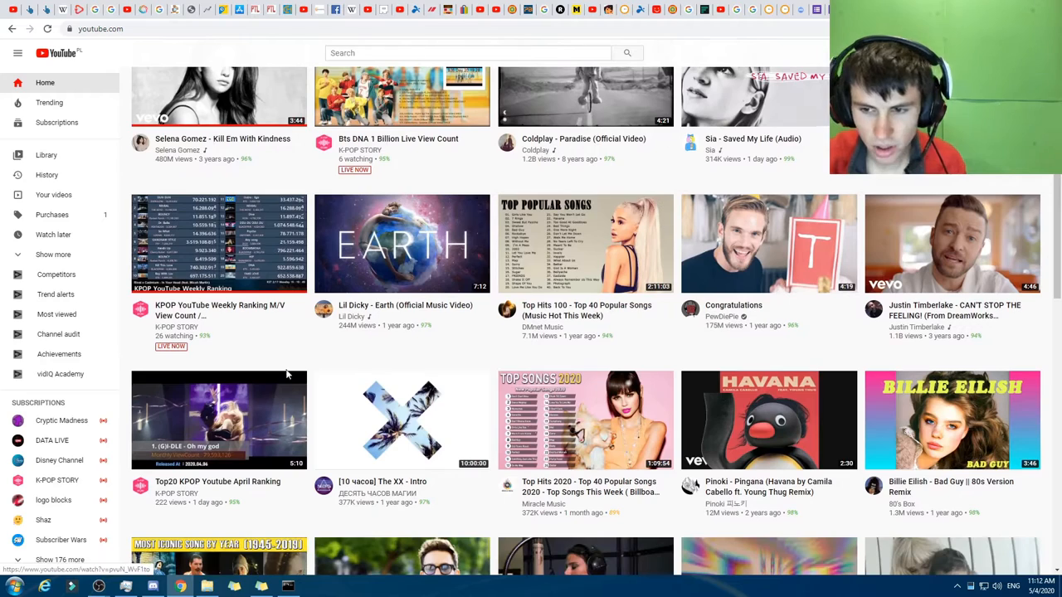
mouse_move(205, 338)
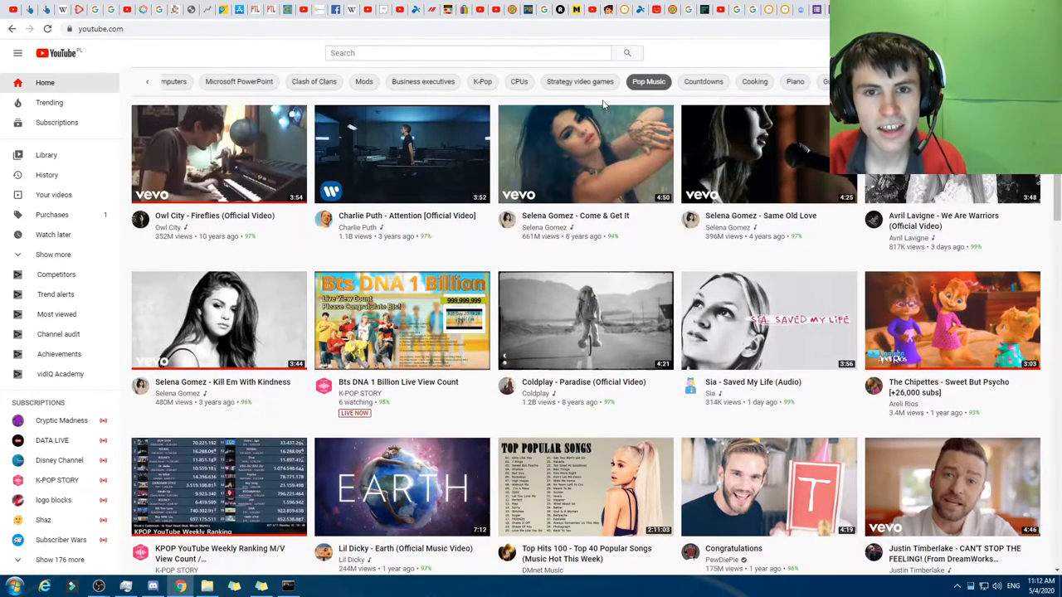
left_click(579, 81)
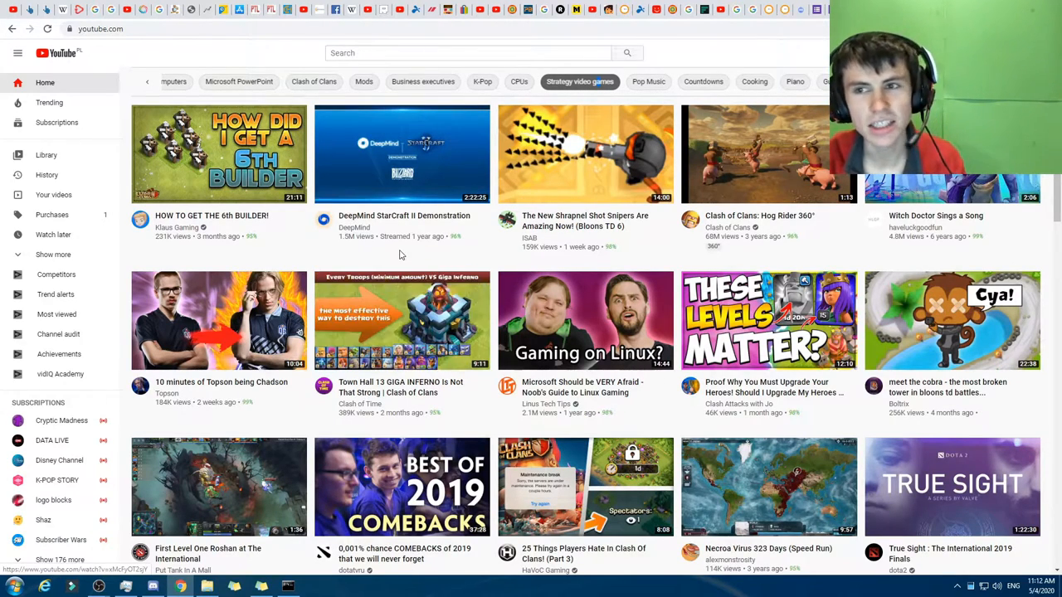
mouse_move(750, 246)
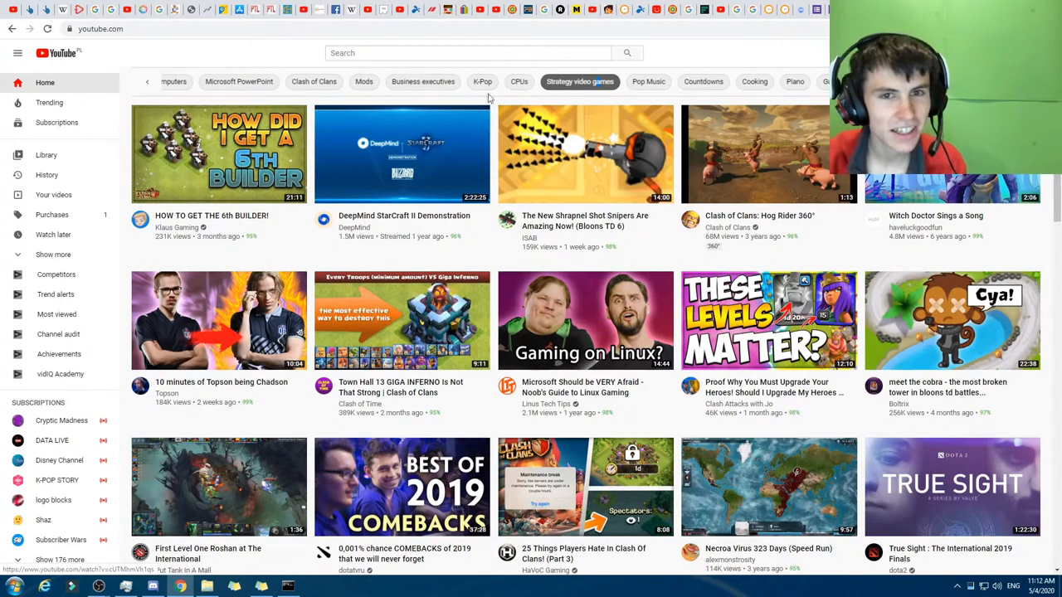
- Browse the CPUs and K-Pop topics, then filter the feed to Mods
left_click(518, 81)
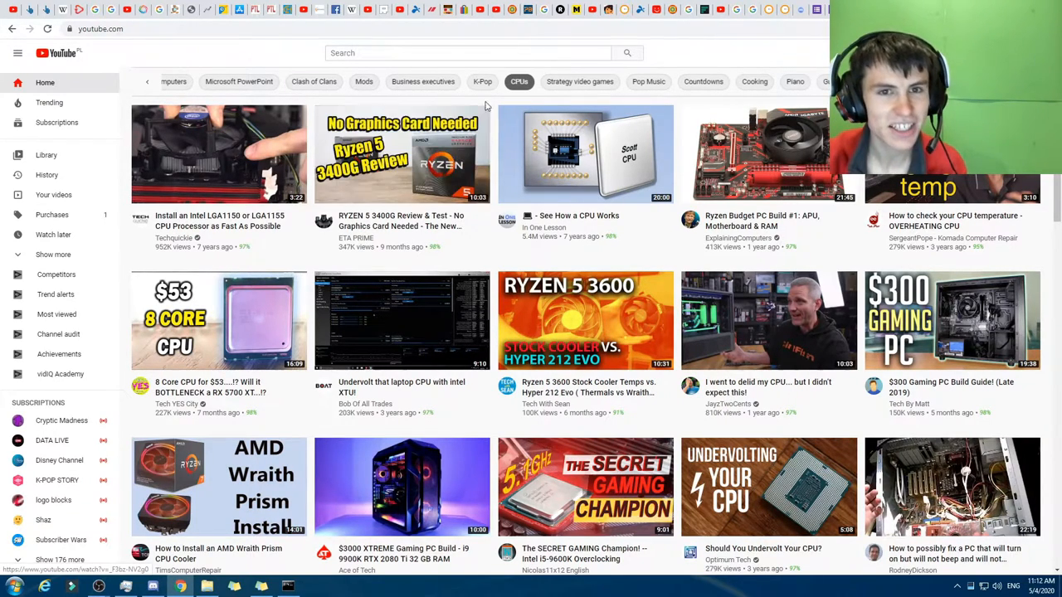
left_click(483, 81)
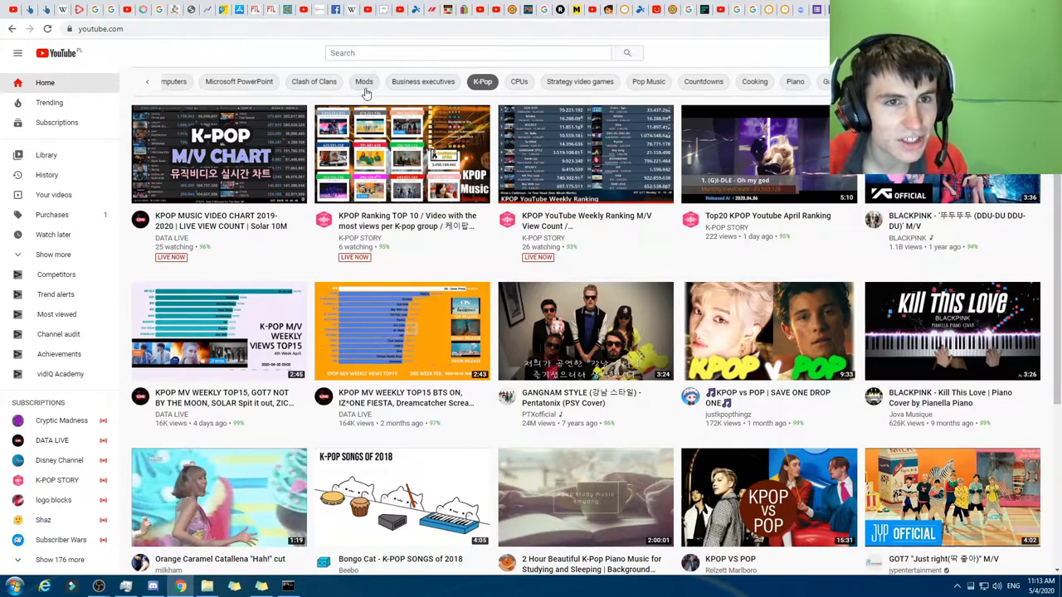
left_click(466, 51)
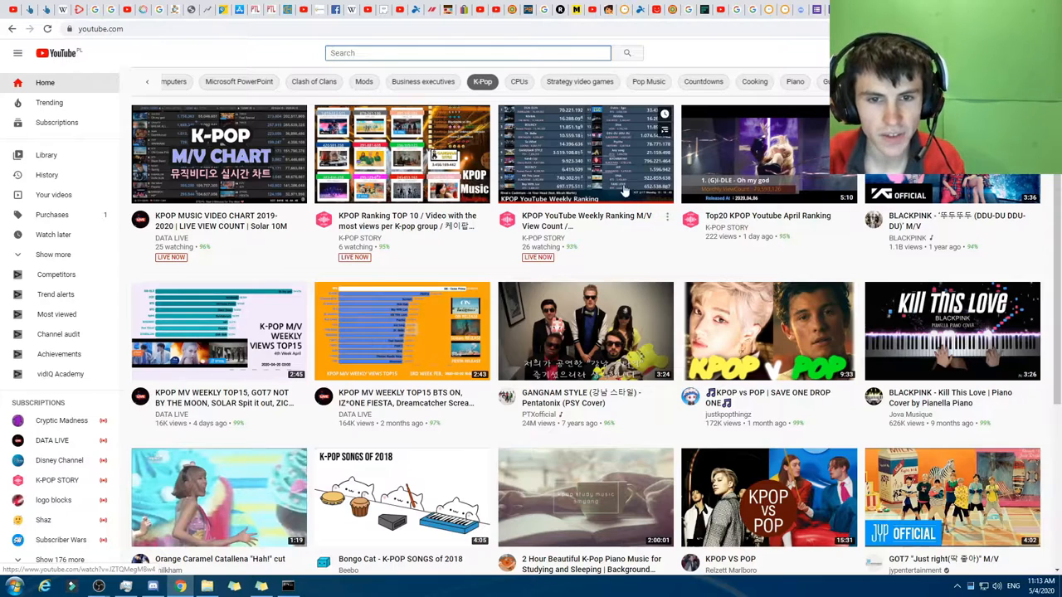
mouse_move(606, 184)
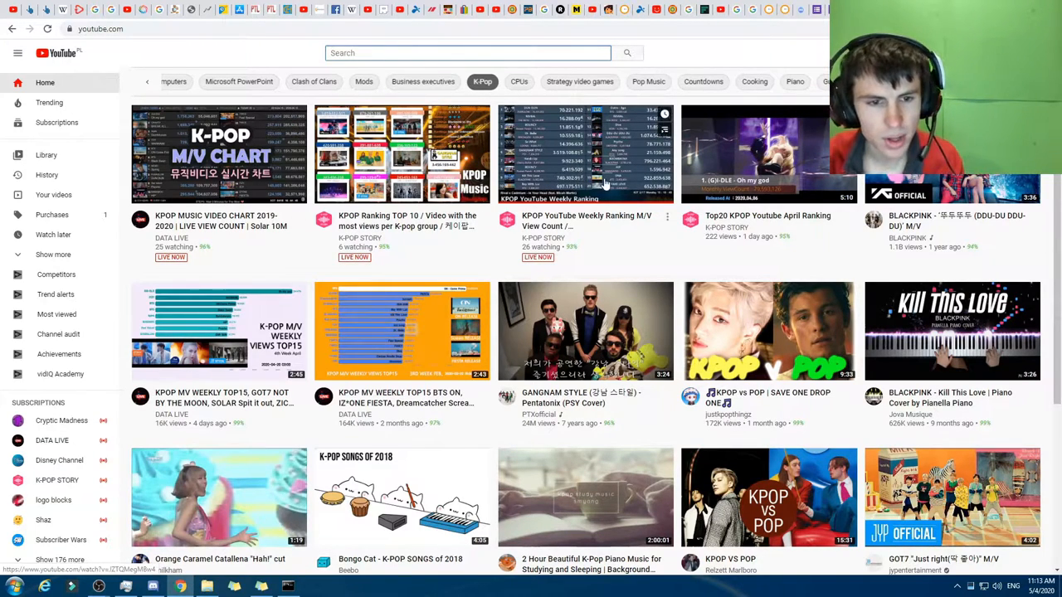
left_click(363, 81)
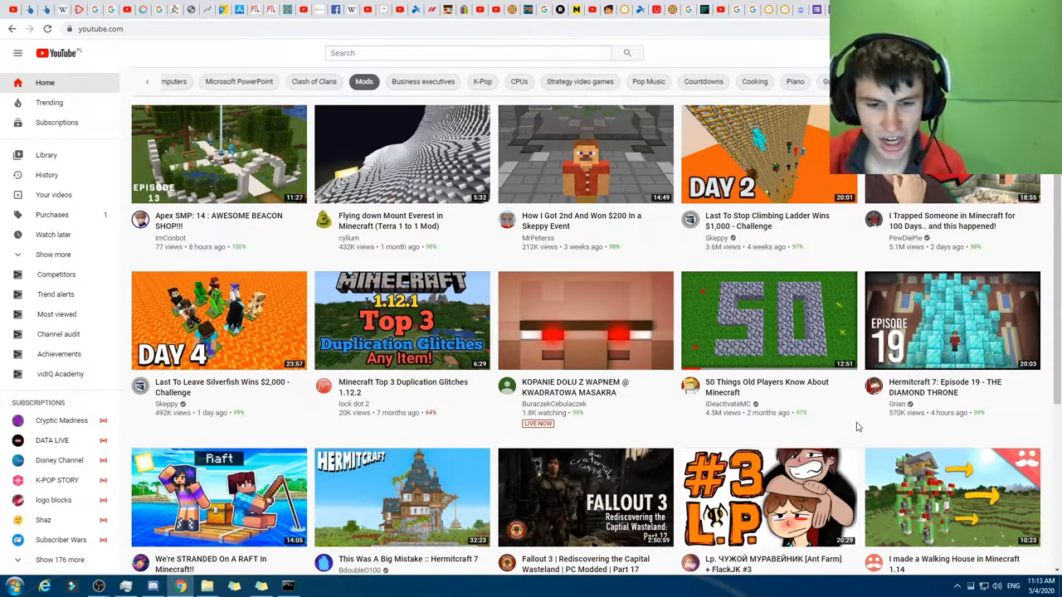
mouse_move(564, 297)
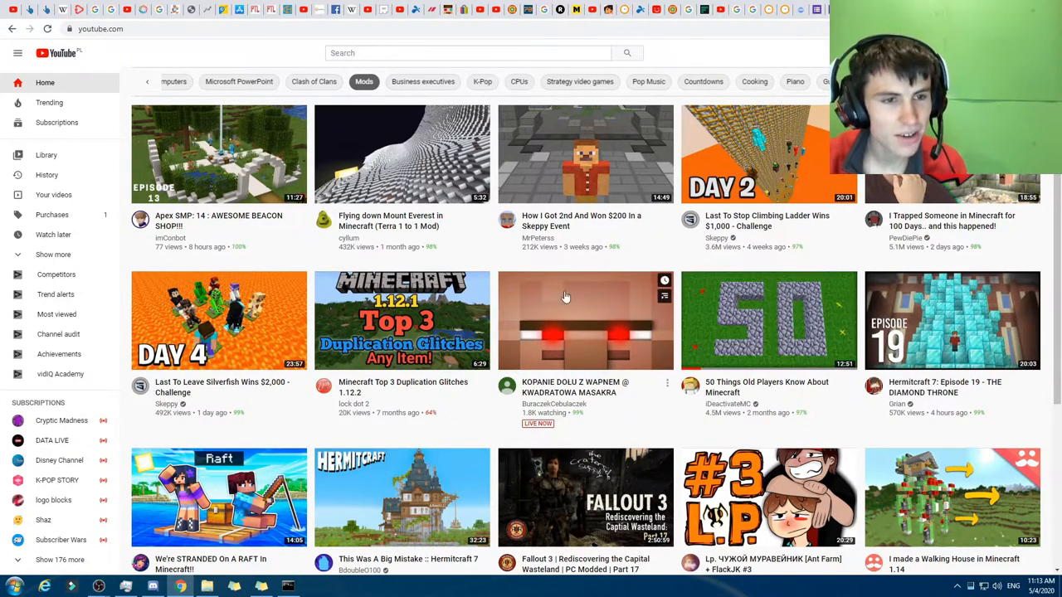
- Filter the feed to Clash of Clans, then to Microsoft PowerPoint tutorials
left_click(314, 81)
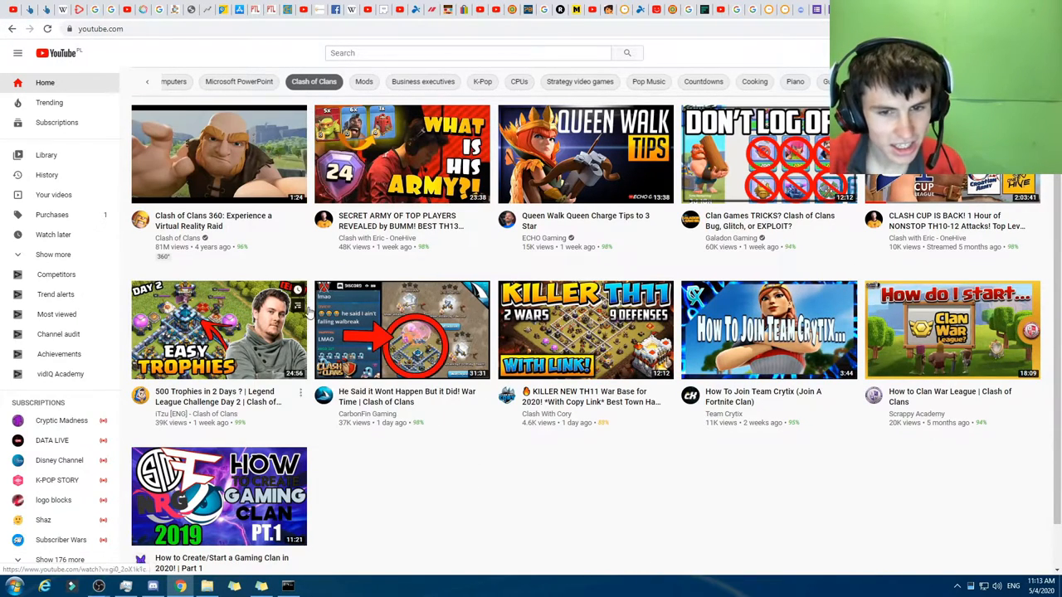
mouse_move(401, 424)
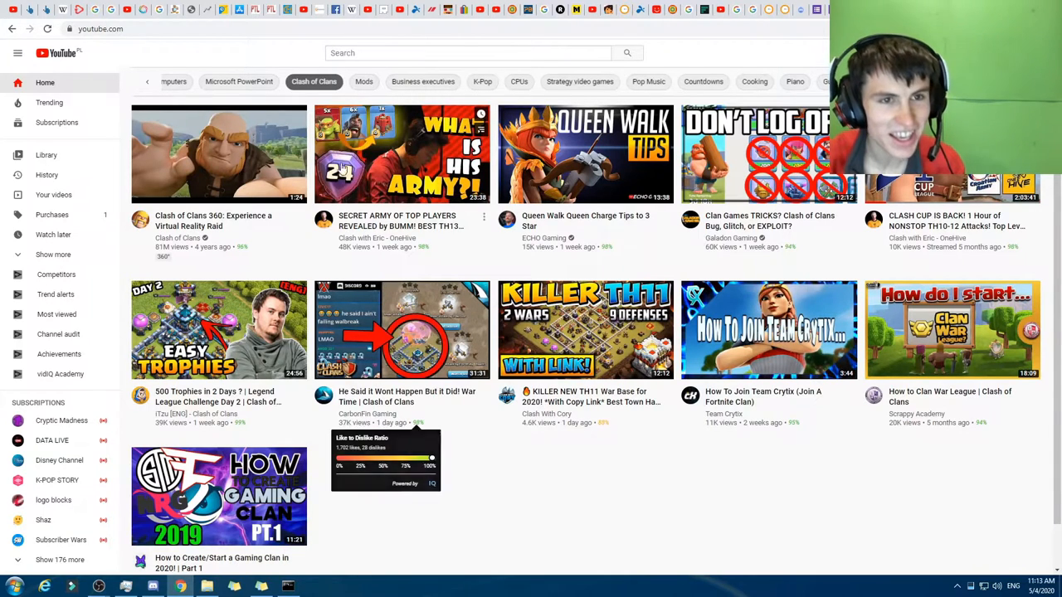
left_click(239, 81)
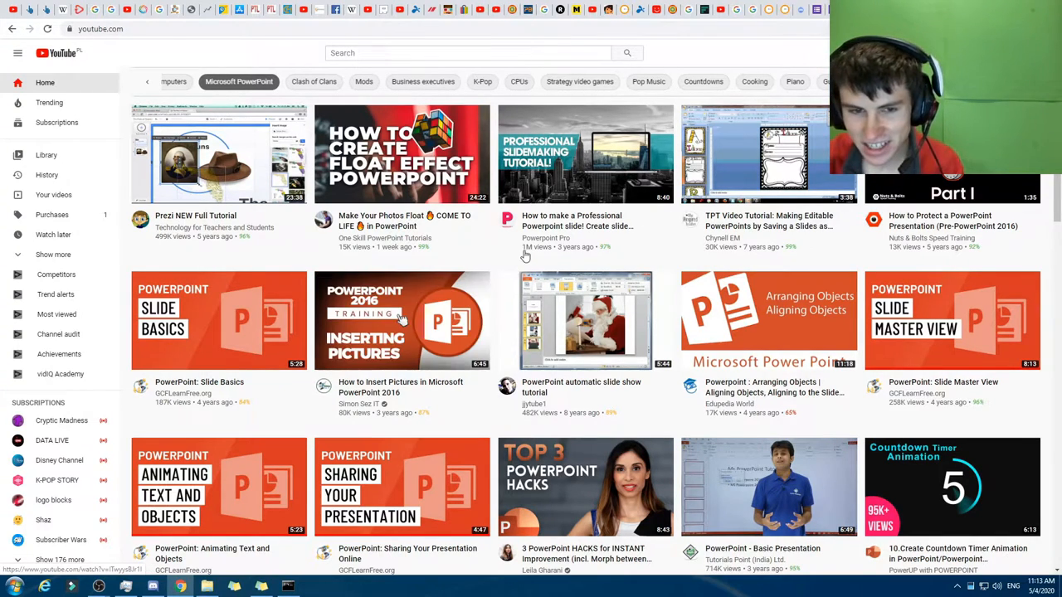
mouse_move(473, 244)
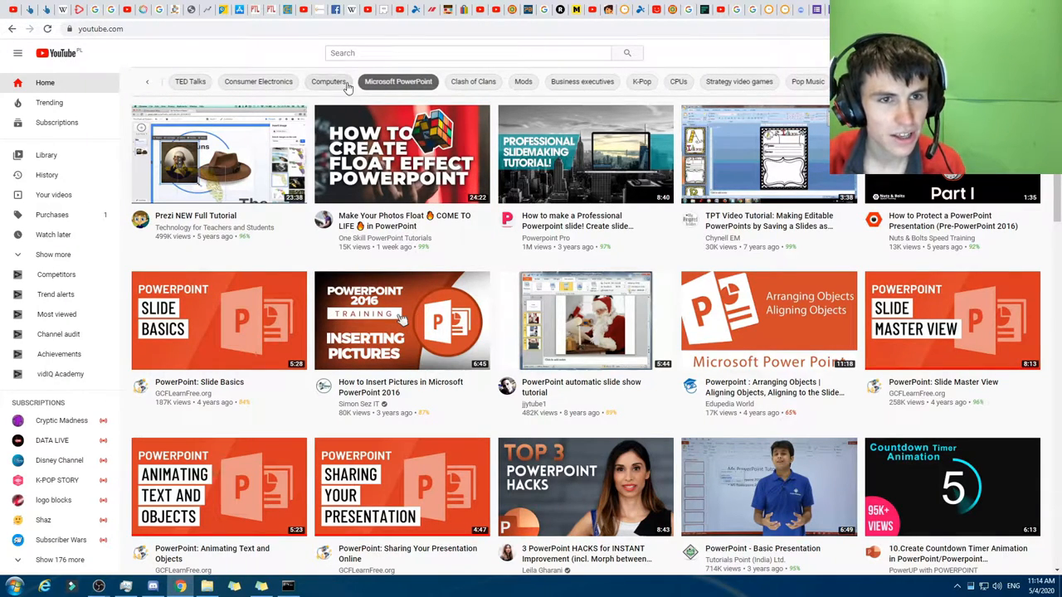
- Filter the feed to Computers, then to Consumer Electronics videos
left_click(328, 81)
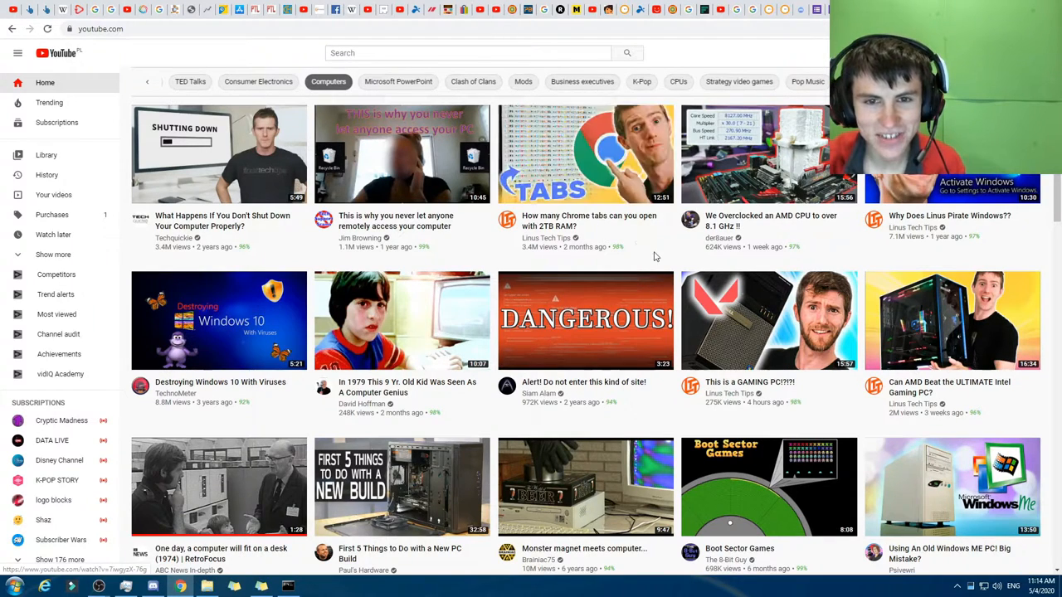
mouse_move(362, 157)
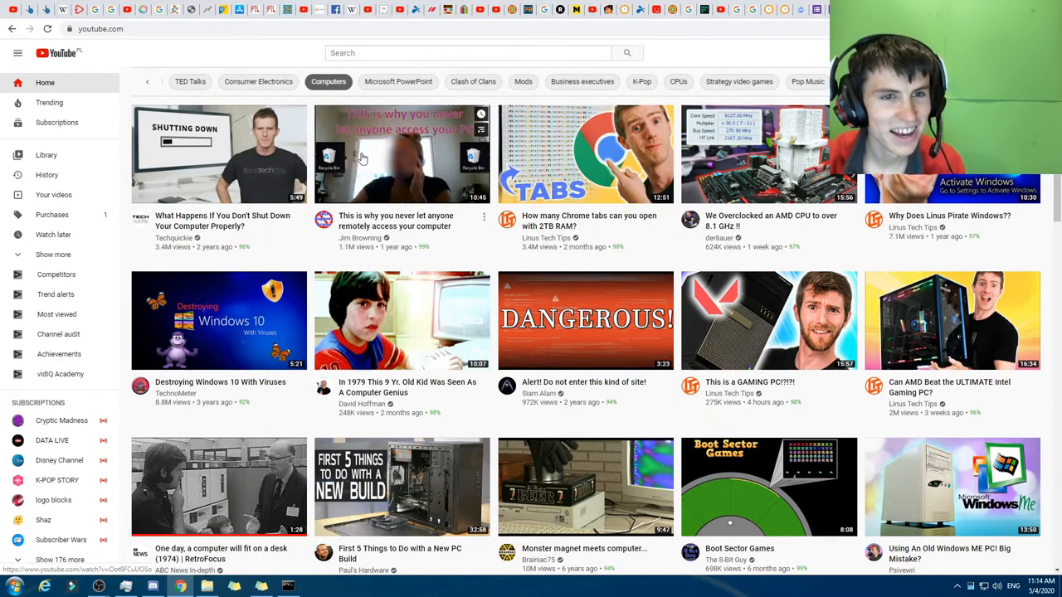
mouse_move(259, 81)
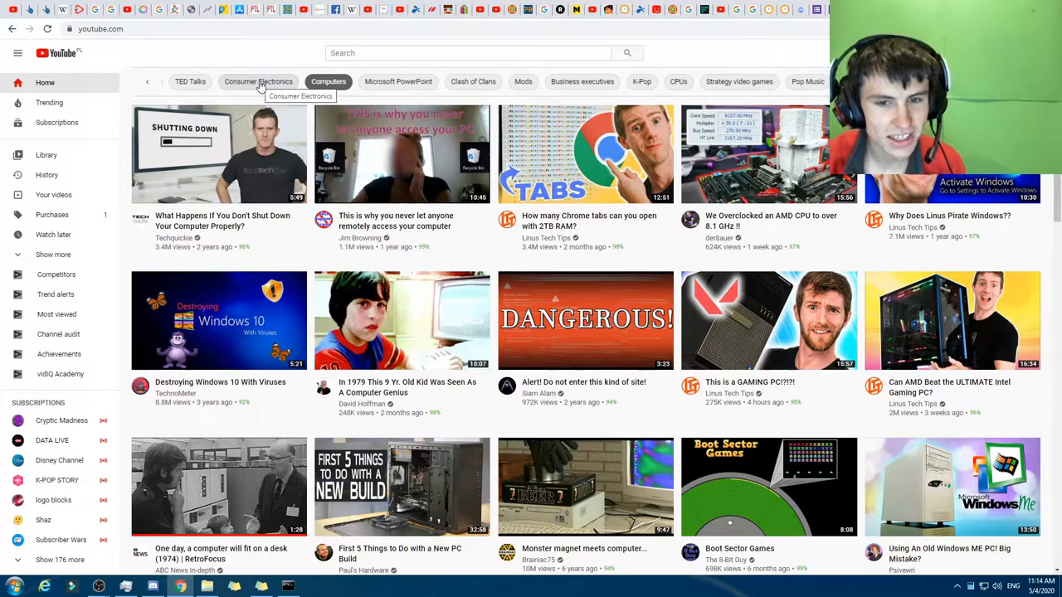
left_click(259, 82)
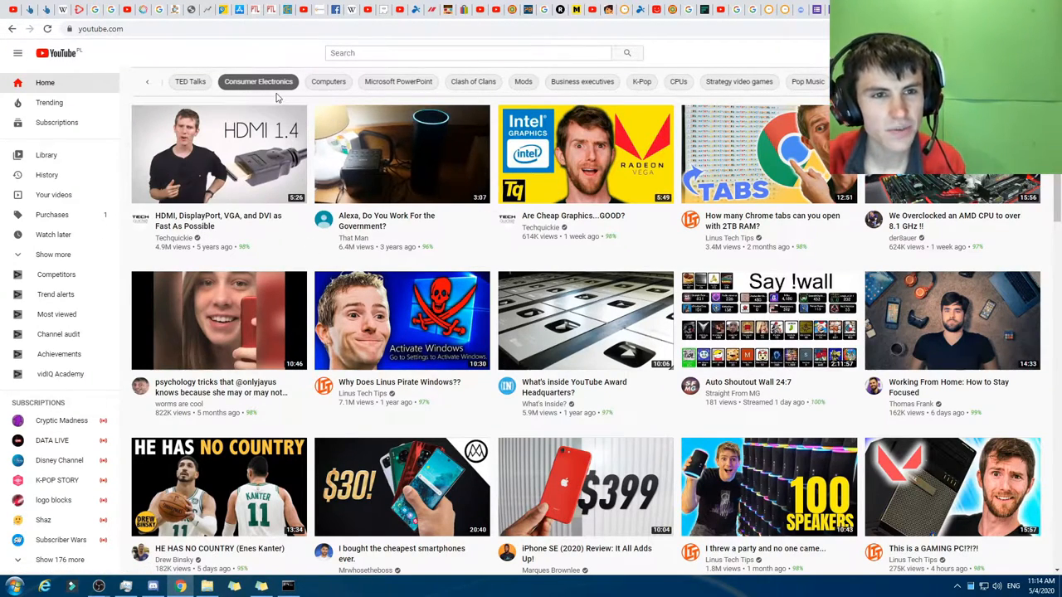
mouse_move(335, 89)
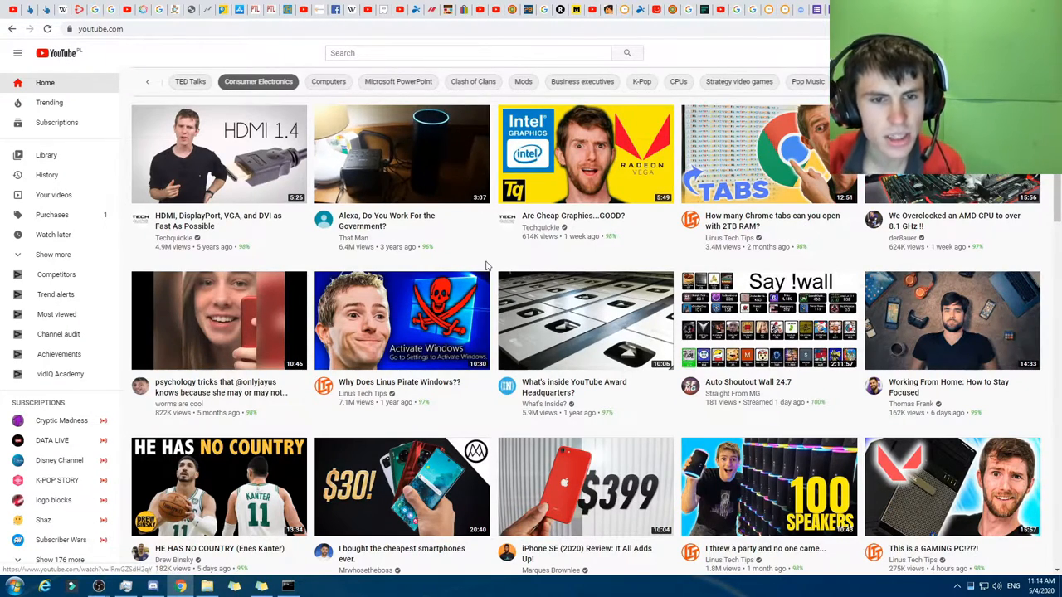
- Scroll the chip bar back and filter the feed to TED Talks, then Electronic Music
left_click(151, 86)
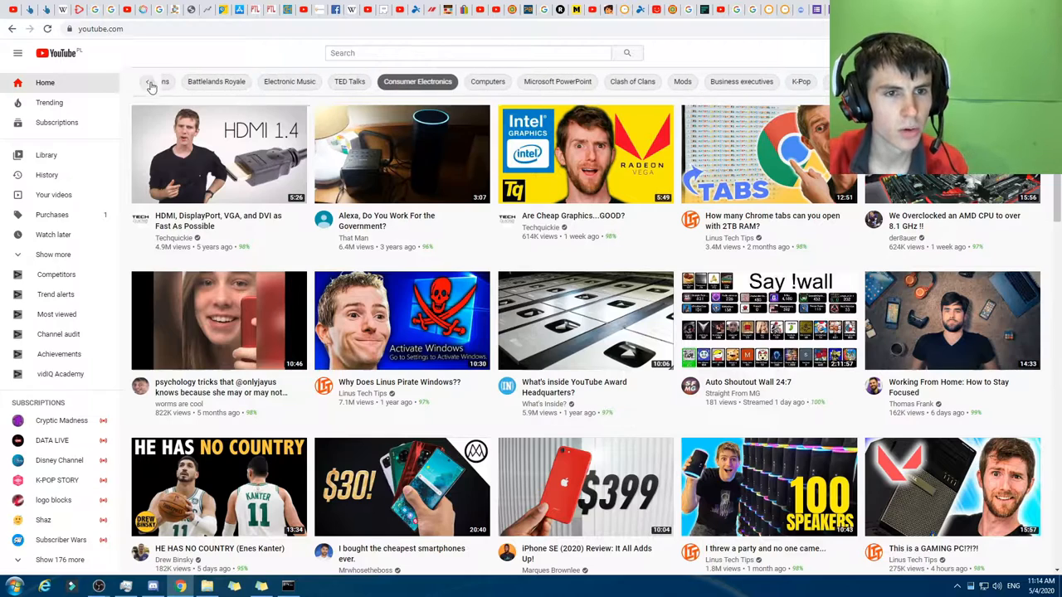
mouse_move(415, 207)
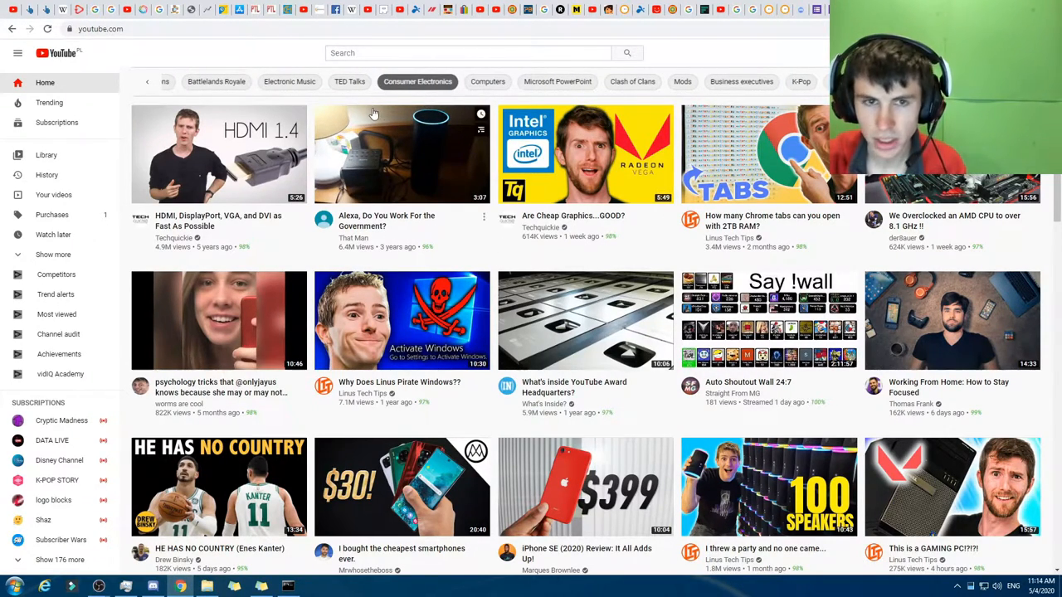
left_click(348, 81)
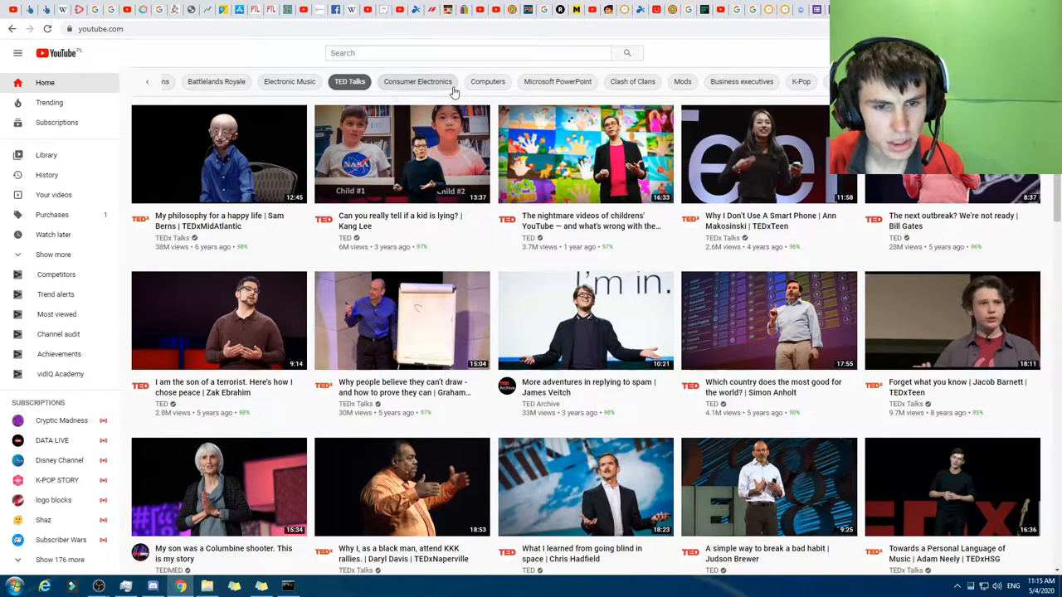
mouse_move(290, 81)
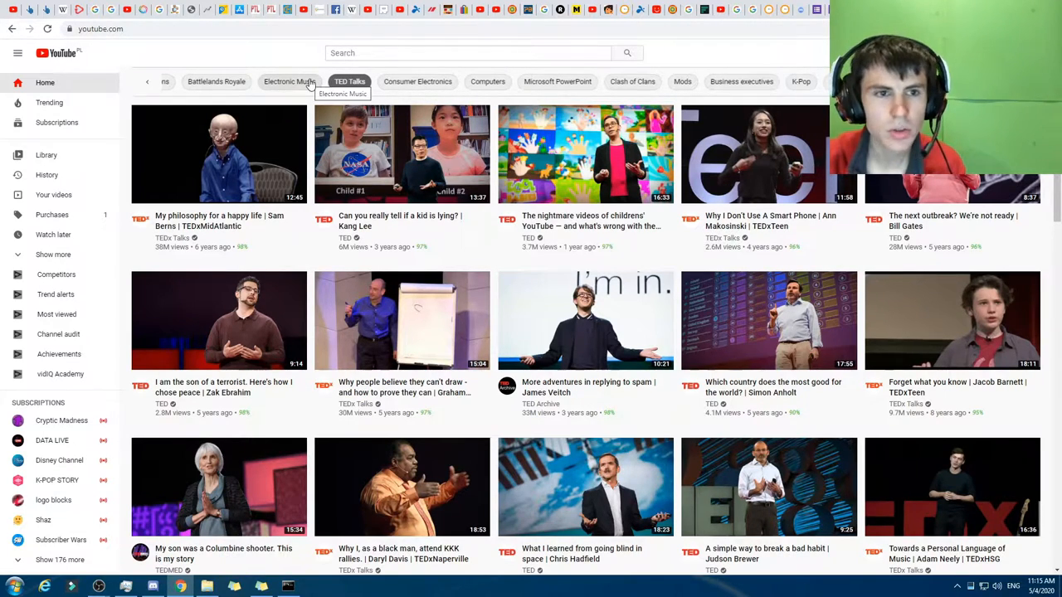
left_click(288, 81)
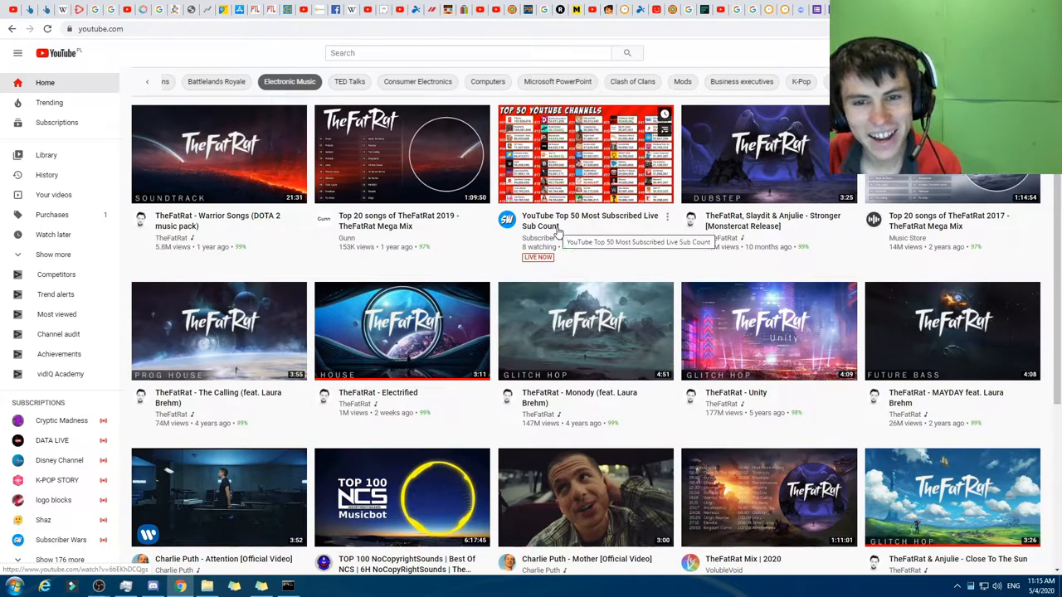
mouse_move(564, 240)
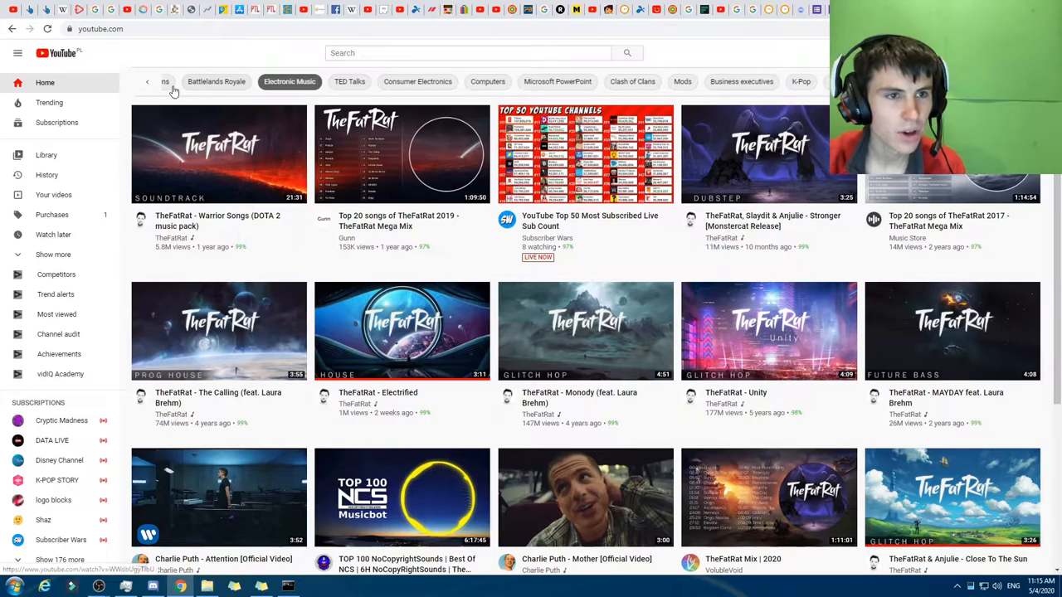
- Bring the earliest chips into view and show Battlelands Royale gameplay videos
left_click(216, 81)
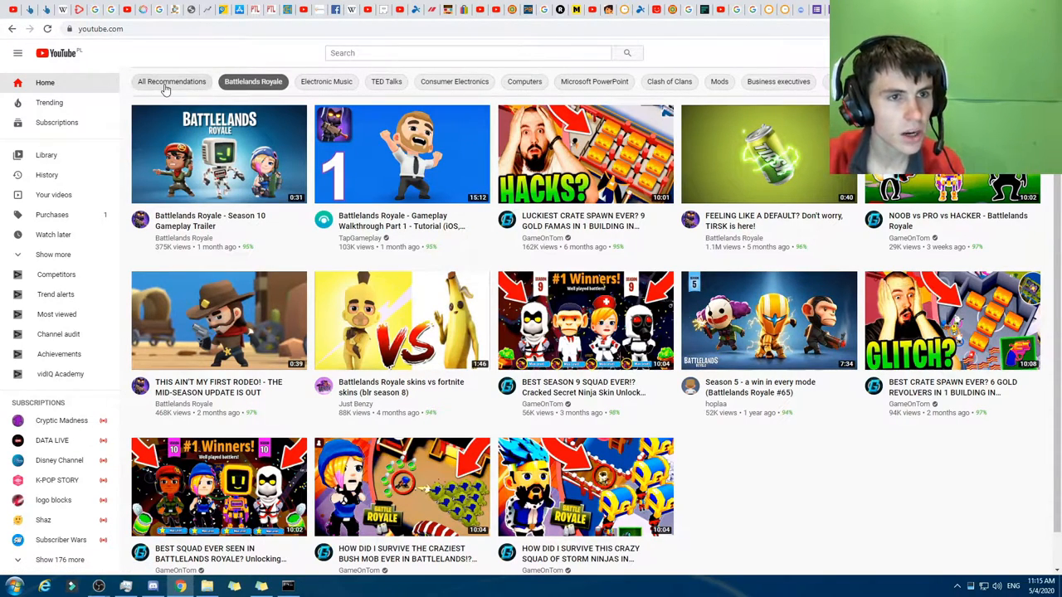
- Return the home feed to All Recommendations with mixed videos and live streams
left_click(173, 81)
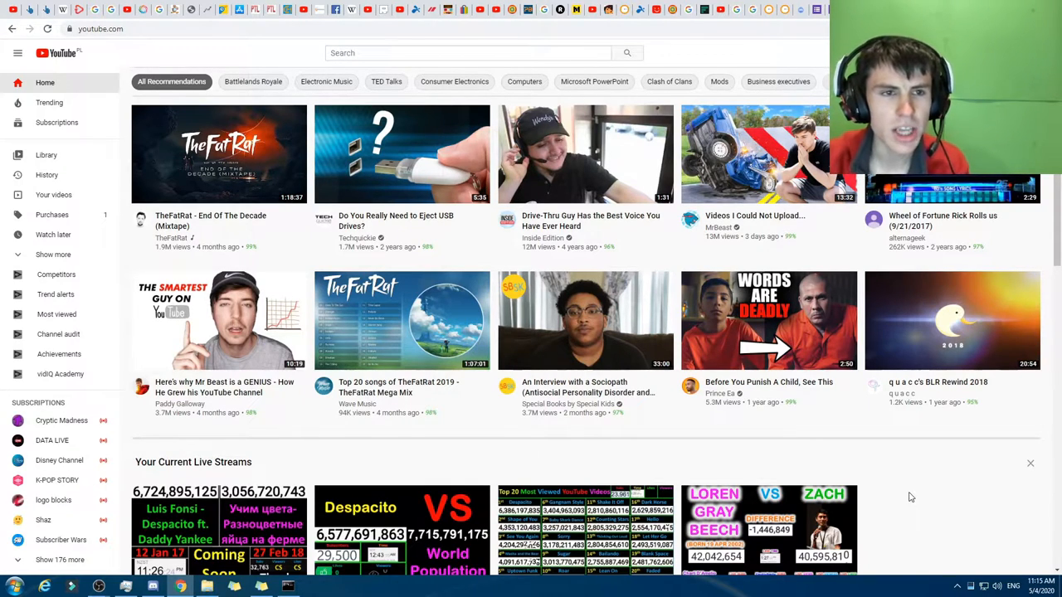
mouse_move(866, 481)
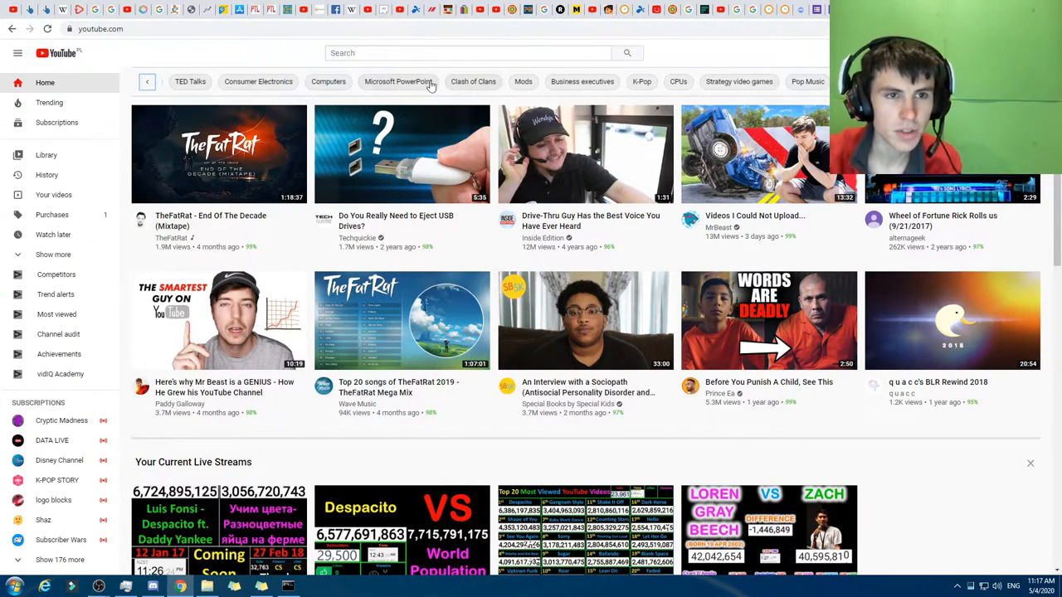
left_click(146, 81)
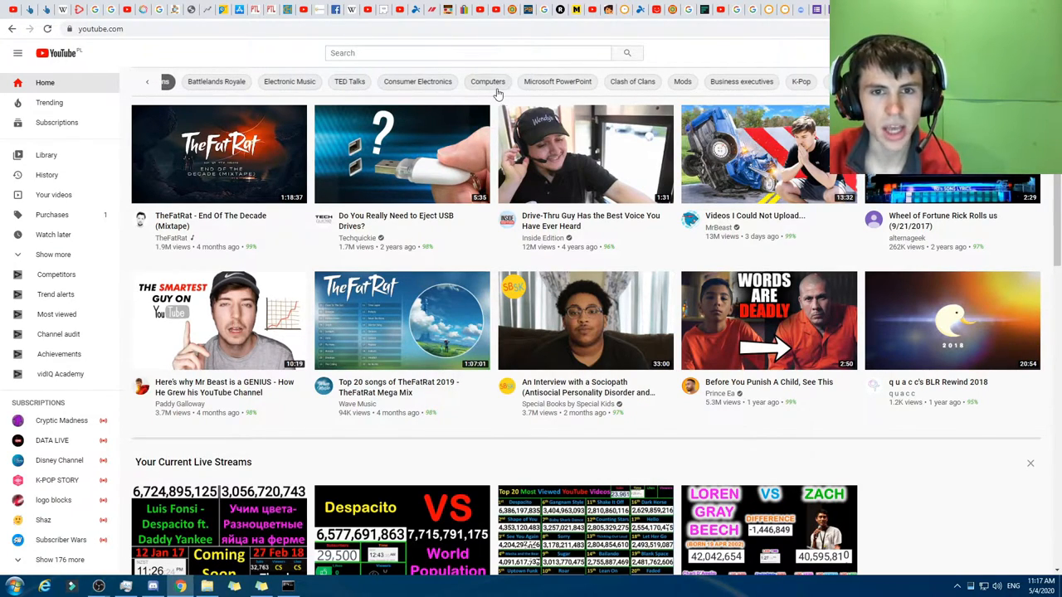
mouse_move(573, 103)
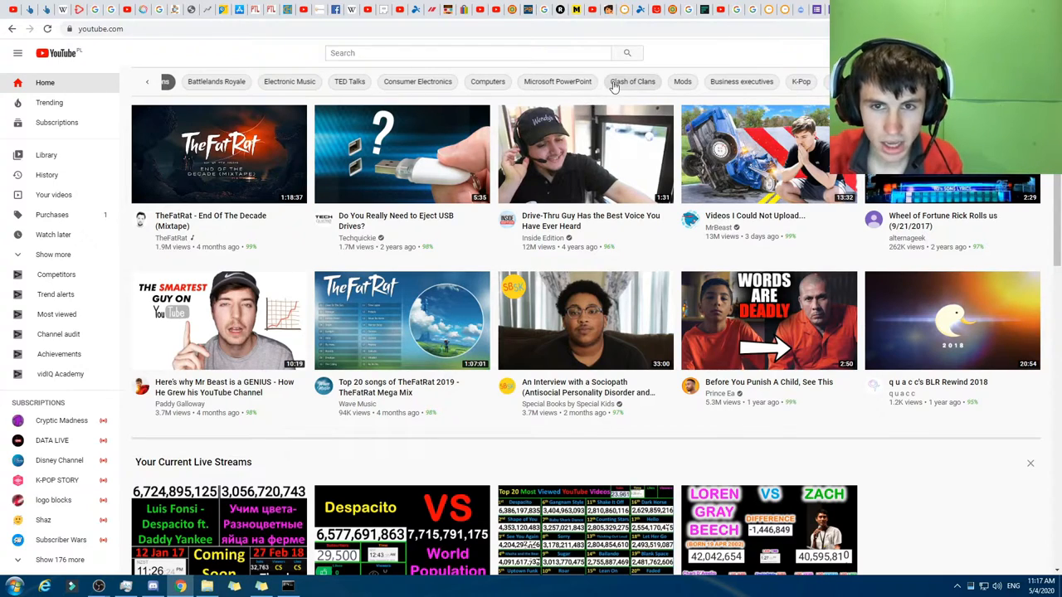
mouse_move(632, 81)
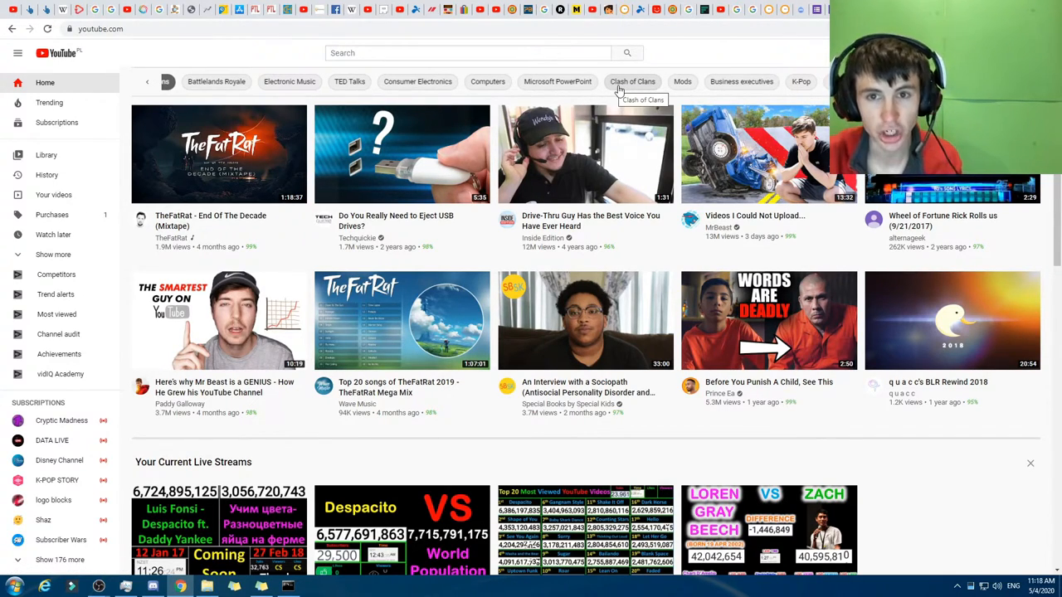
mouse_move(657, 69)
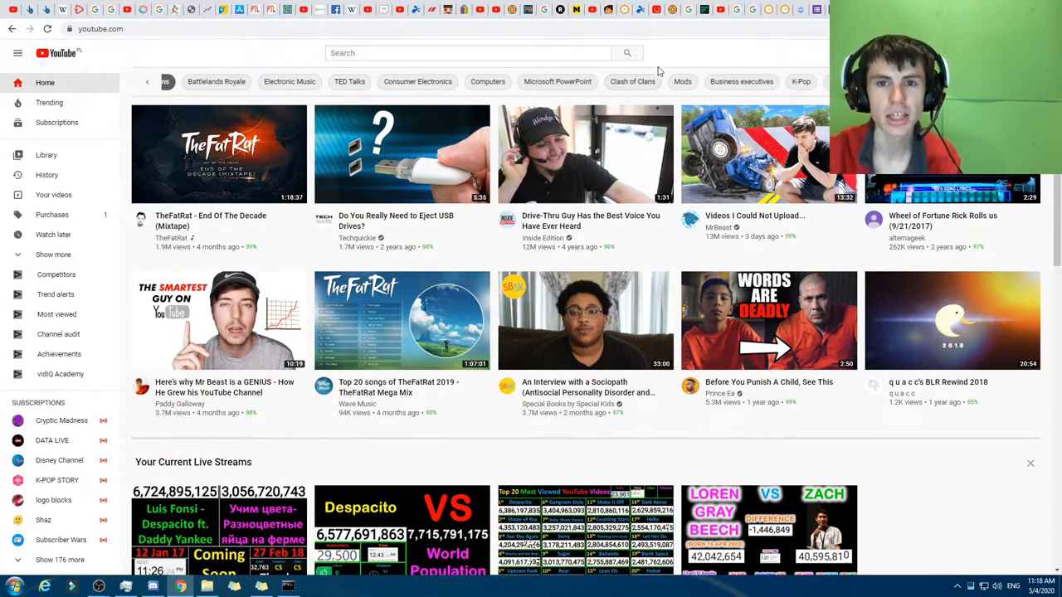